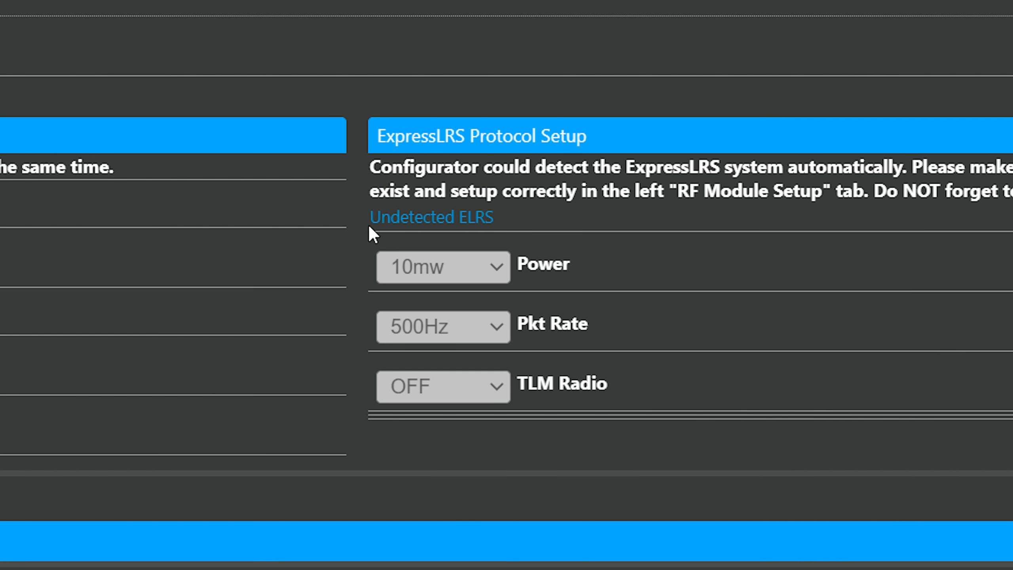
{"action": "mouse_move", "coordinate": [422, 241]}
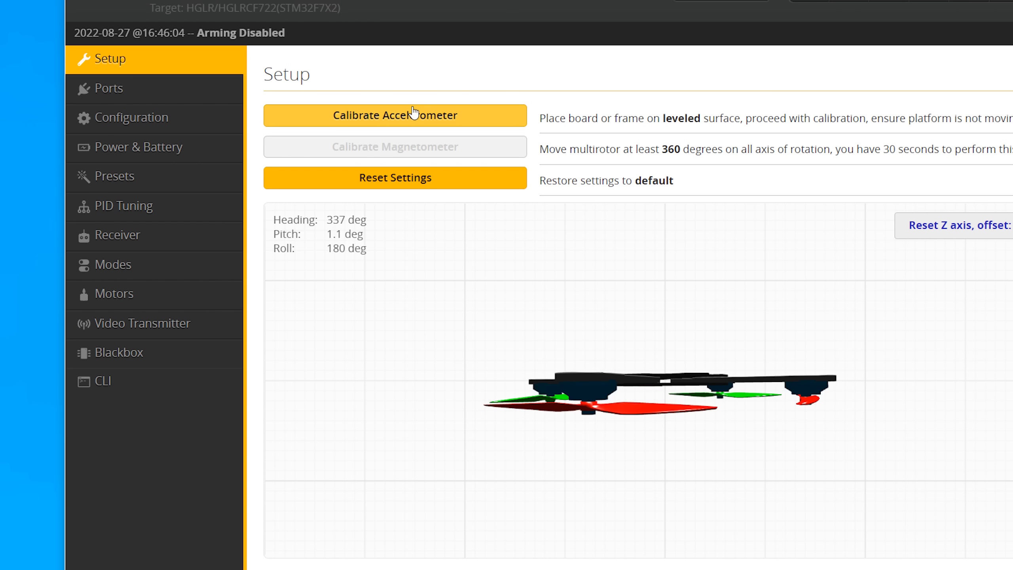
- Calibrate the accelerometer with the flight controller board held level
{"action": "left_click", "coordinate": [396, 116]}
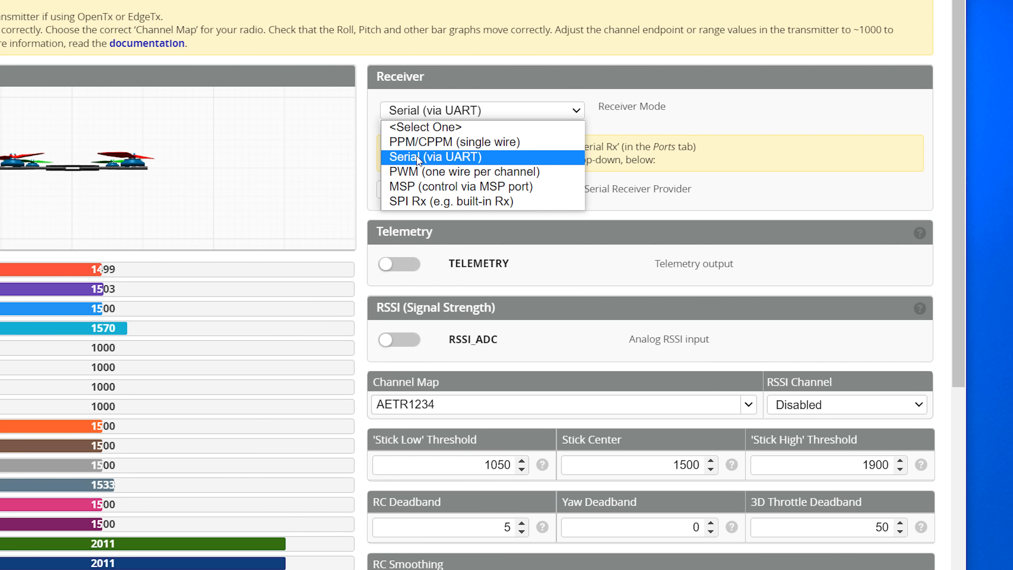
- Set the receiver mode to Serial (via UART) and view ARM on AUX 1, ANGLE on AUX 2
{"action": "left_click", "coordinate": [436, 156]}
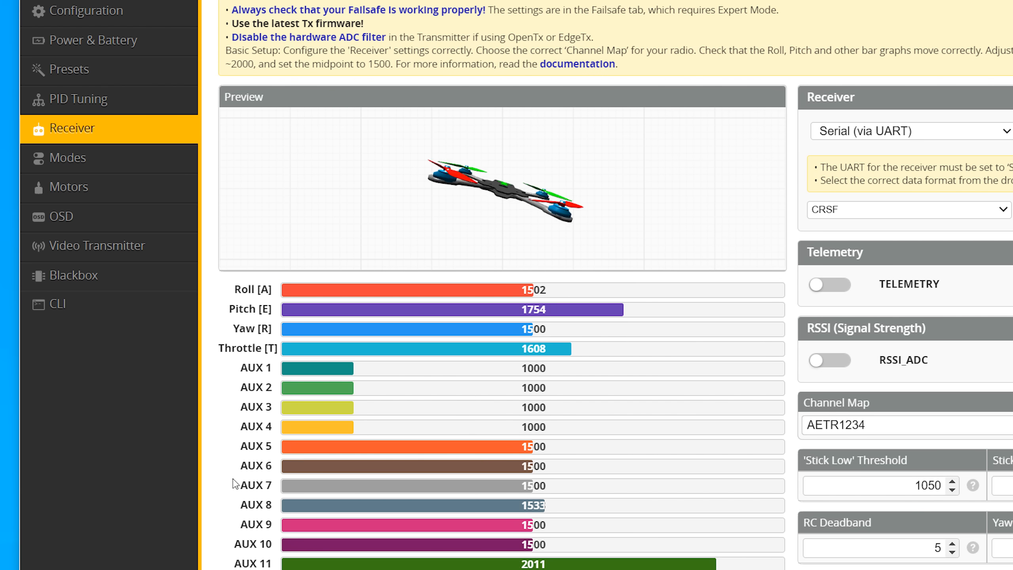
{"action": "left_click", "coordinate": [72, 157]}
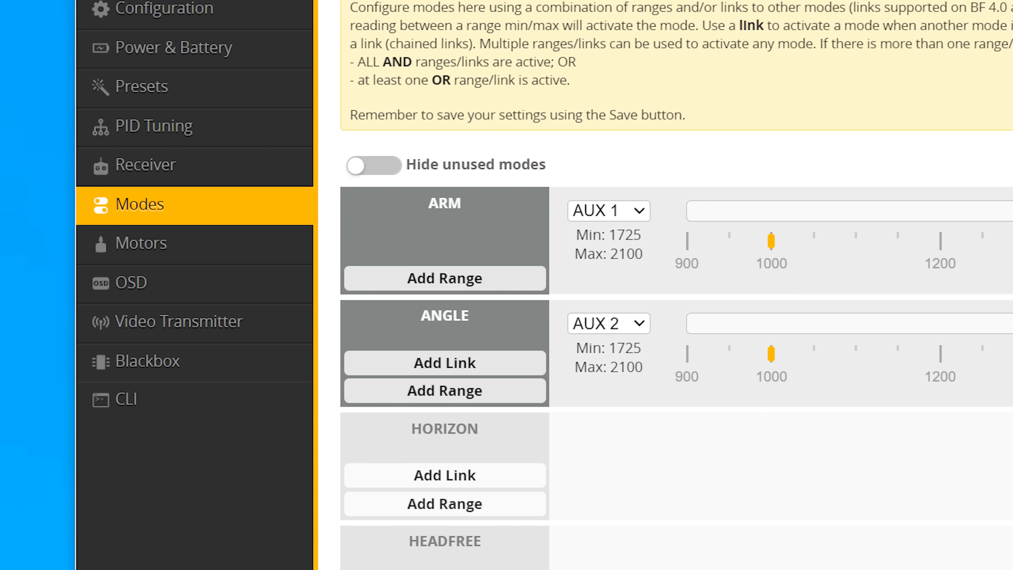